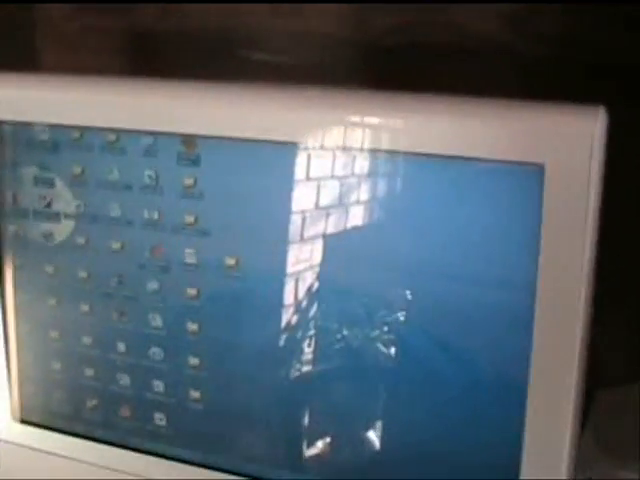
Step: Launch Excel from the desktop icon to start a new spreadsheet
left_click(160, 397)
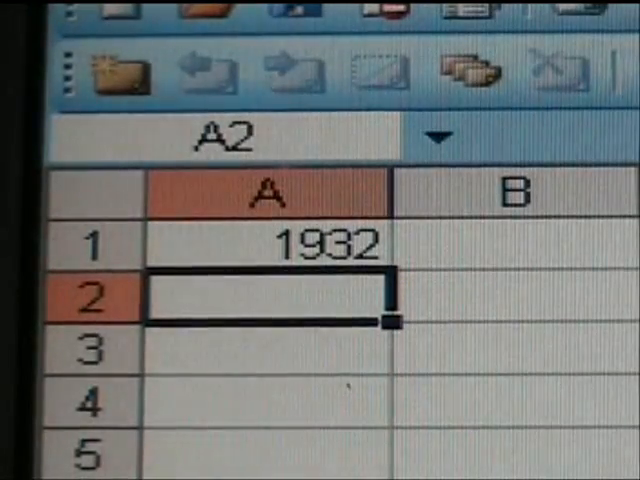
Step: Put 1934 in A2 beneath 1932, replacing the mistyped entry, to set the two-year series
type("1933")
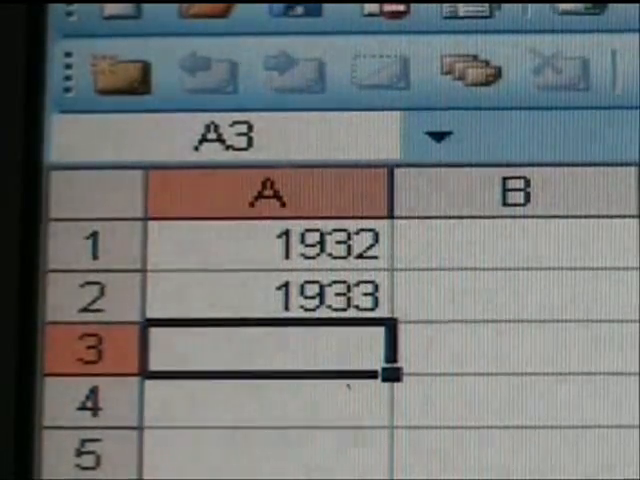
left_click(267, 243)
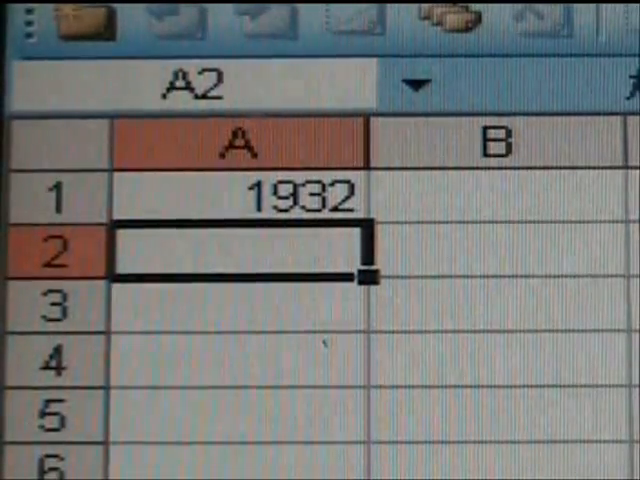
type("1934")
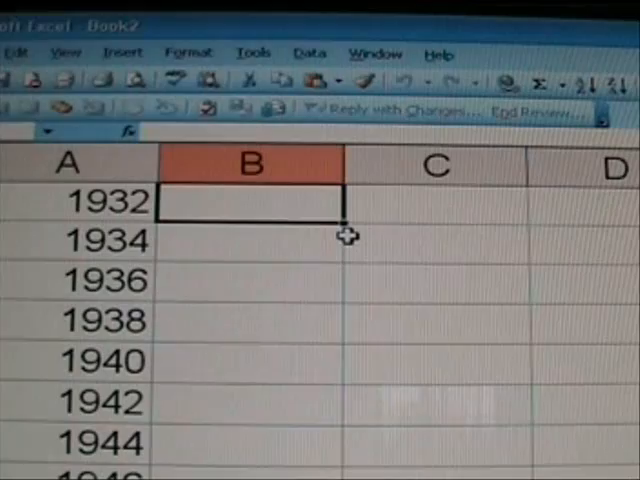
Step: Enter =0.1+5.8*EXP(-0.083*(A1-1932)) in B1, giving 5.9
type("=")
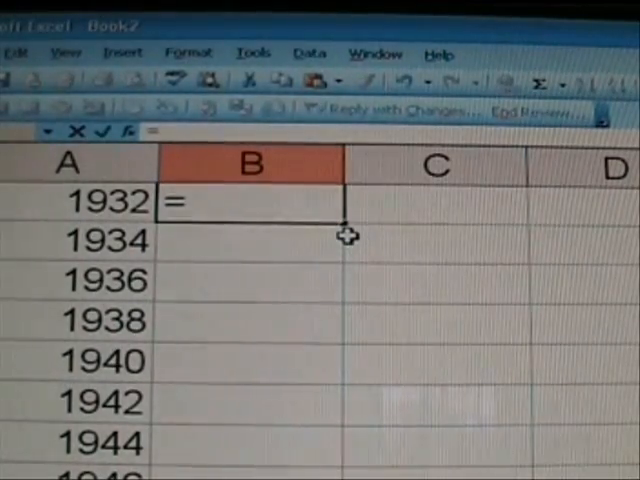
type("0.1")
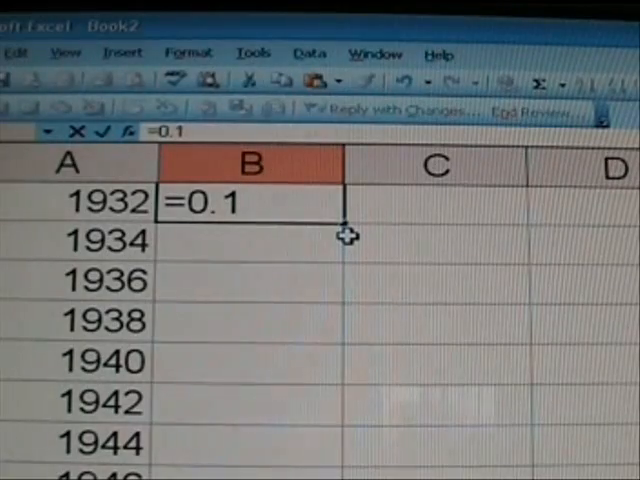
type("+")
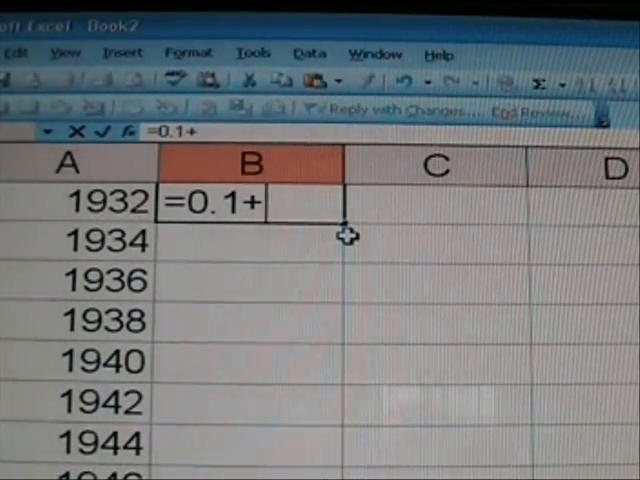
type("5.8")
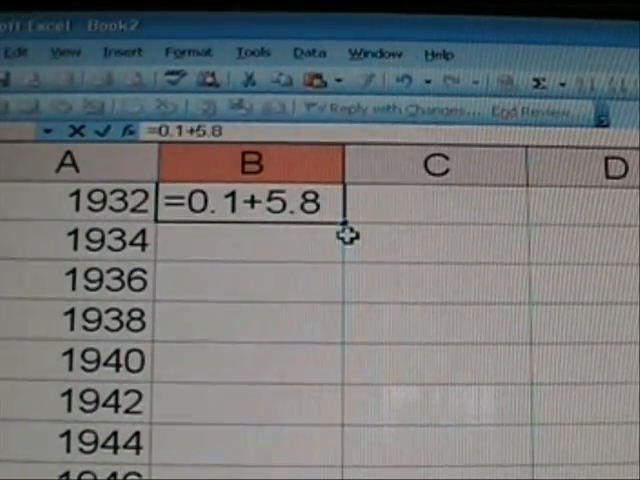
type("*")
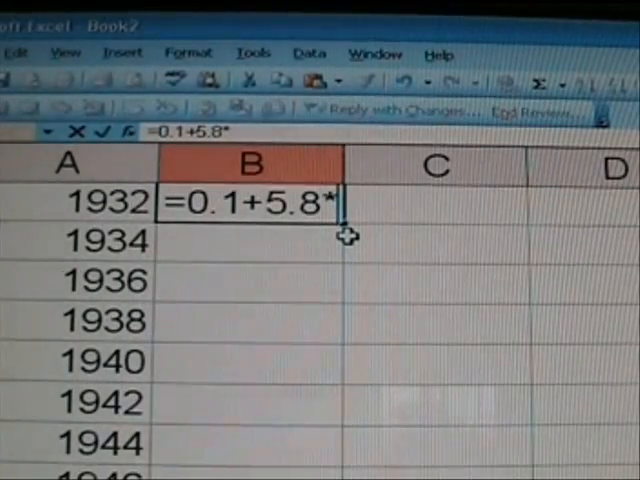
type("ex")
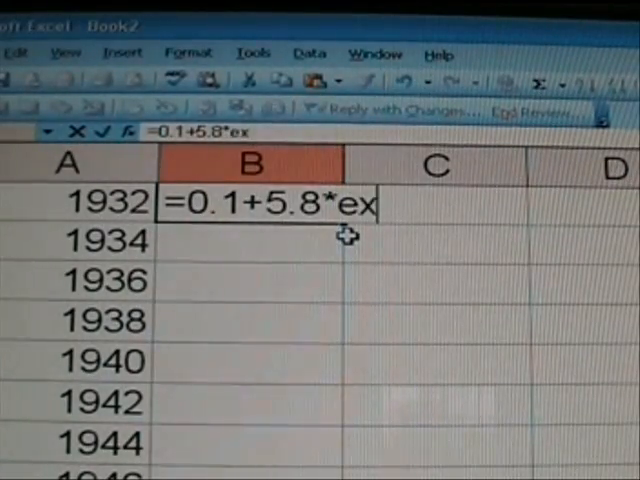
type("p(")
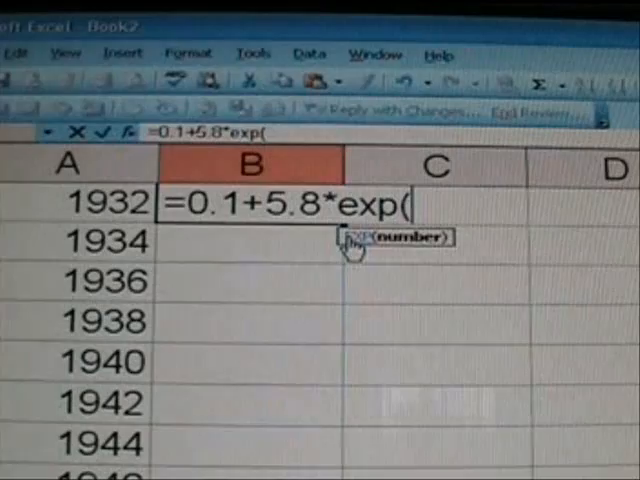
type("-")
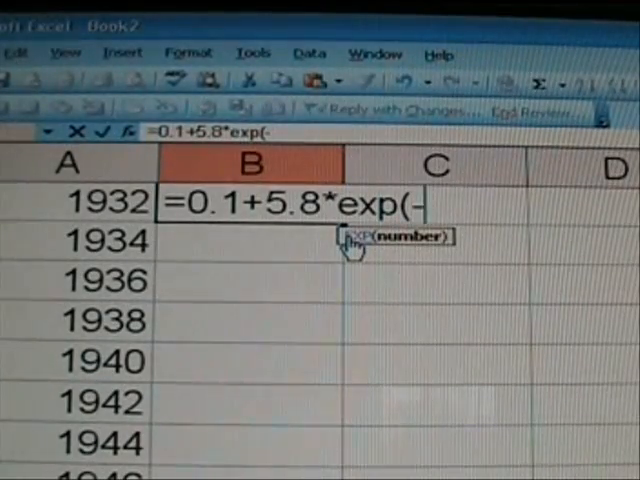
type("0.")
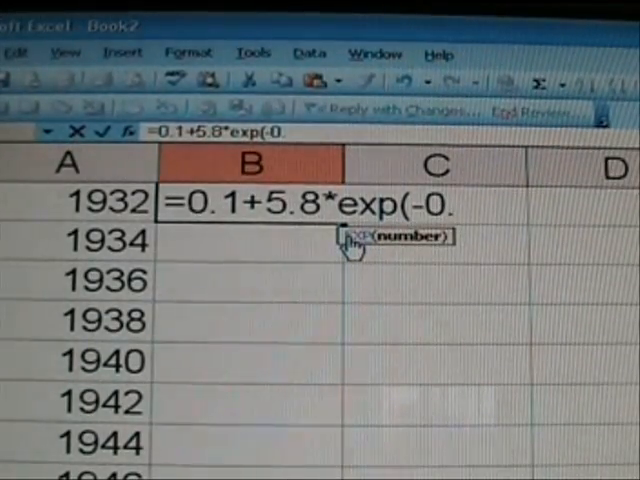
type("083")
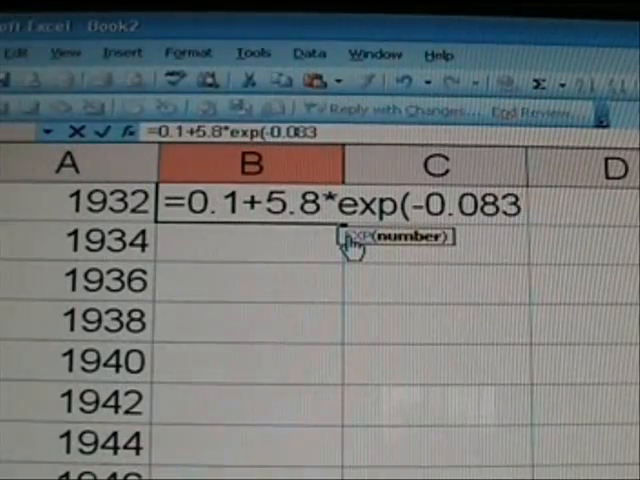
type("*")
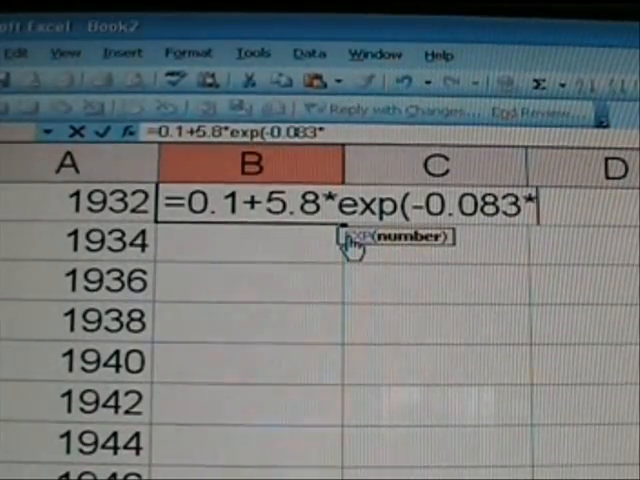
type("(A1")
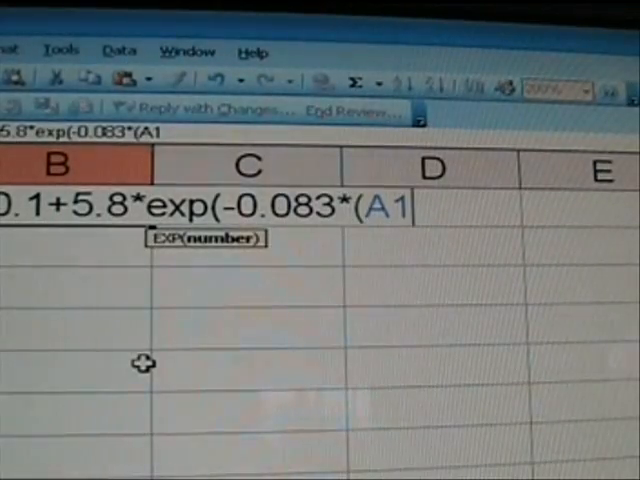
type("-")
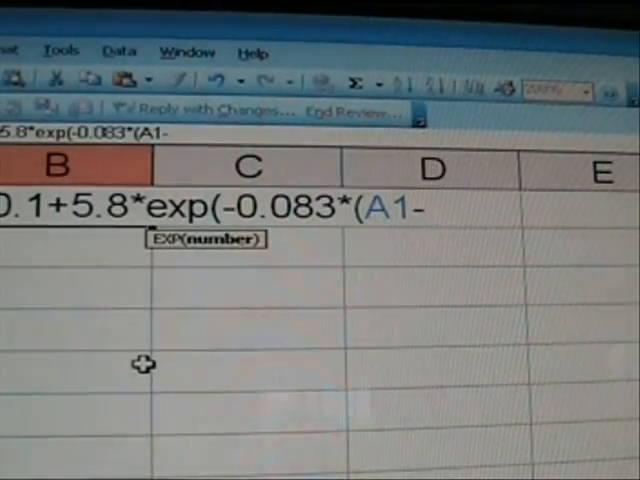
type("1932")
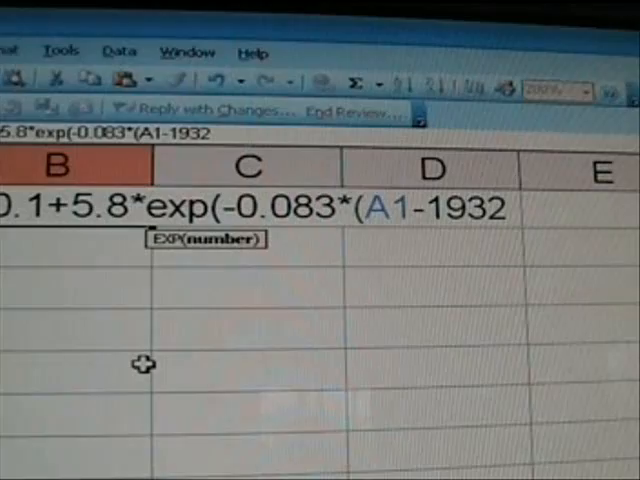
type(")")
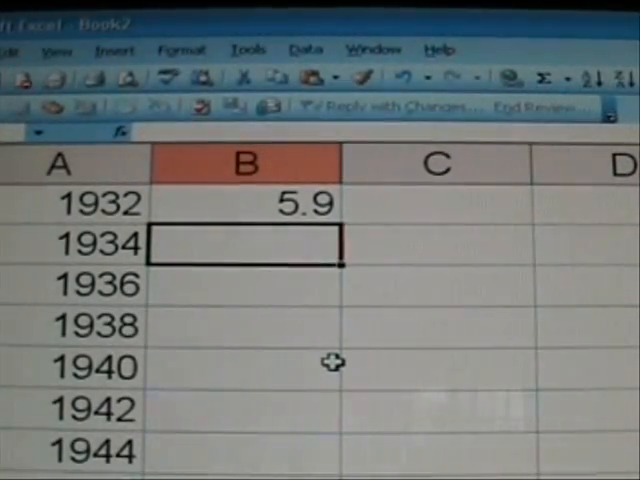
Step: Format column B as Number with 3 decimal places, so B1 shows 5.900
left_click(245, 160)
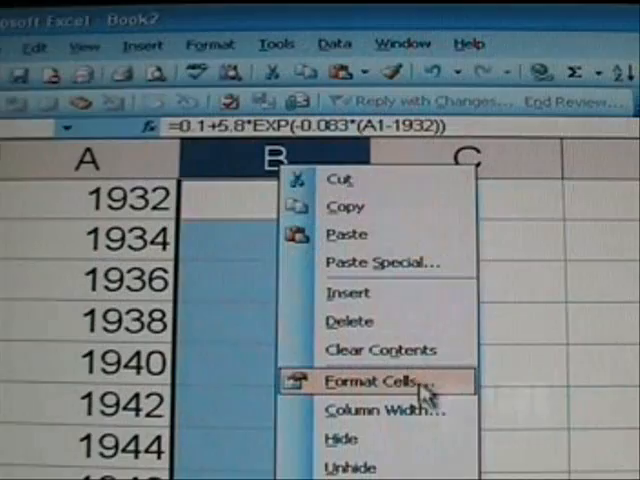
left_click(363, 381)
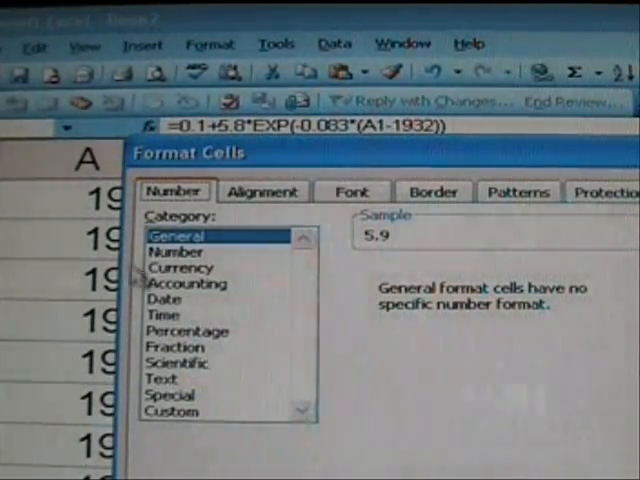
left_click(176, 251)
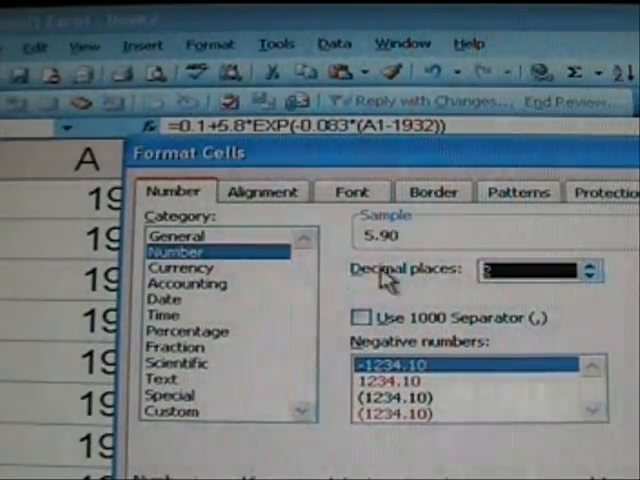
left_click(589, 266)
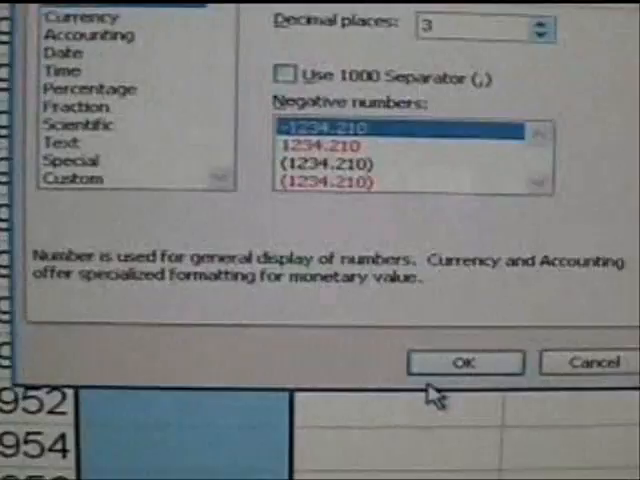
left_click(463, 362)
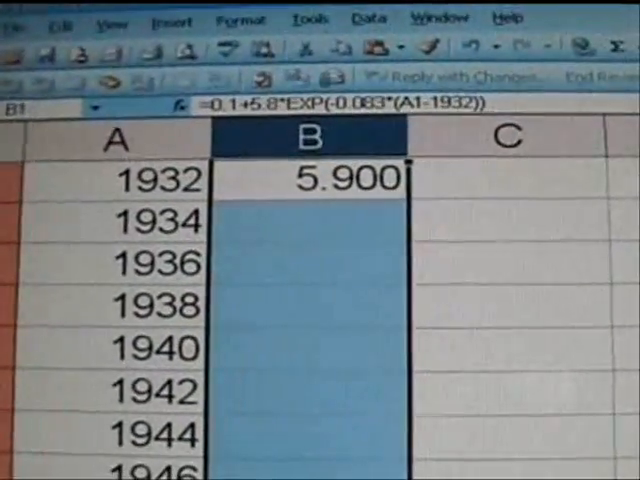
Step: Fill the B1 formula down to the last year, giving 1.637 for 1948
left_click(508, 348)
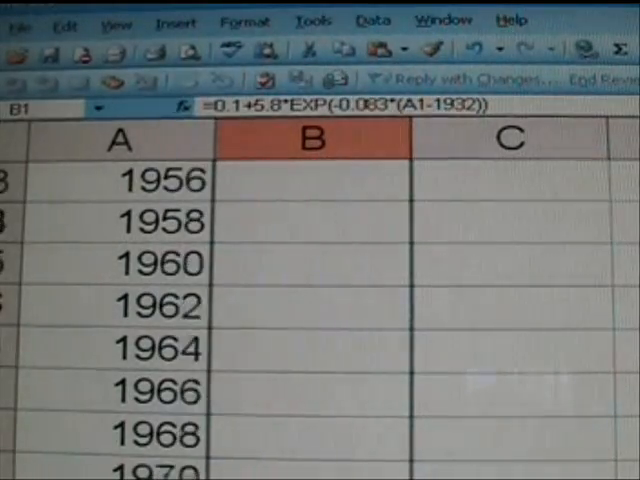
scroll("down", 3)
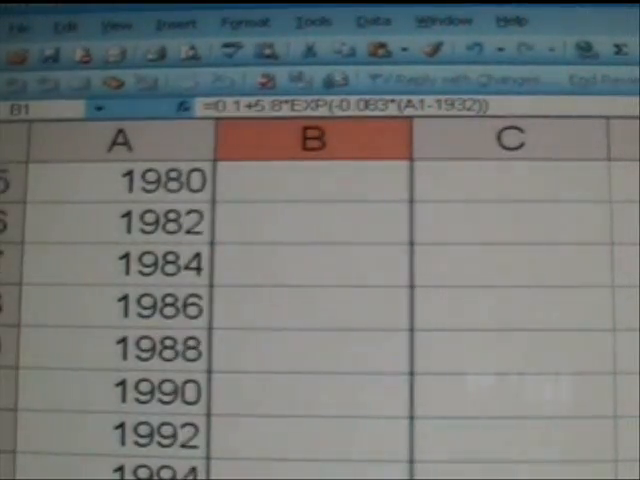
scroll("down", 3)
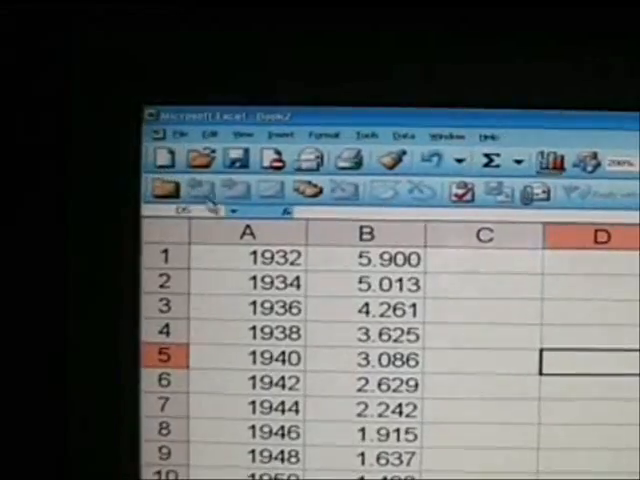
left_click(247, 232)
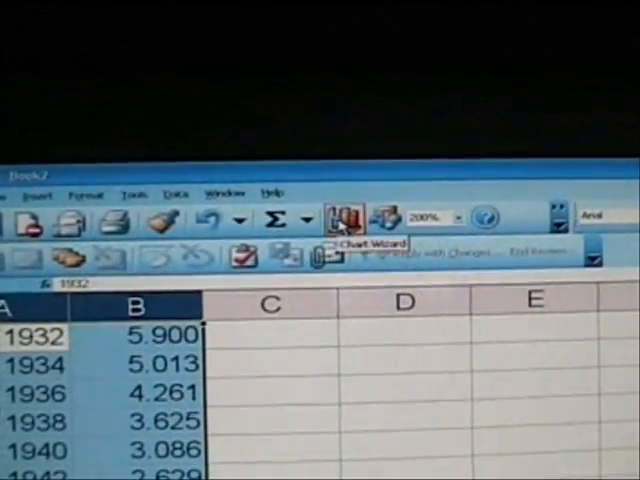
Step: Build an XY scatter chart with year-axis gridlines, titled 'Salt Level in the Bay of Zuiderzee'
left_click(345, 217)
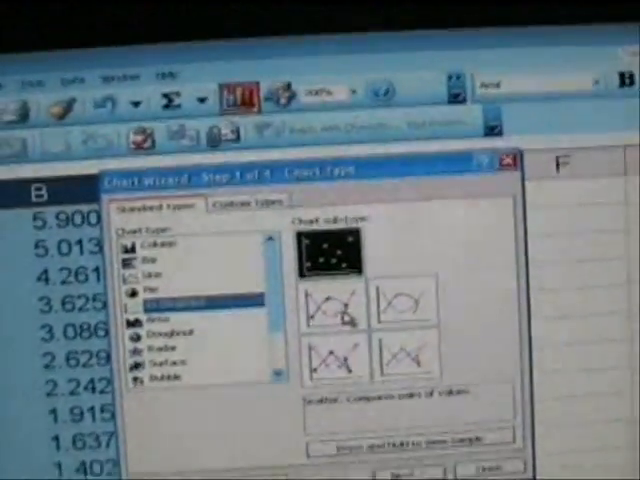
left_click(322, 235)
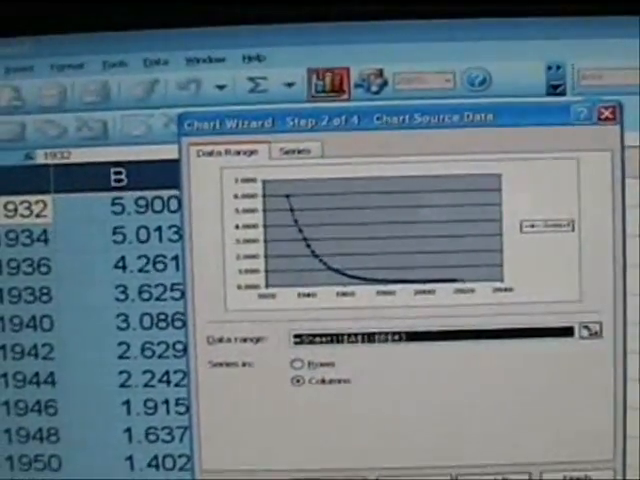
left_click(466, 470)
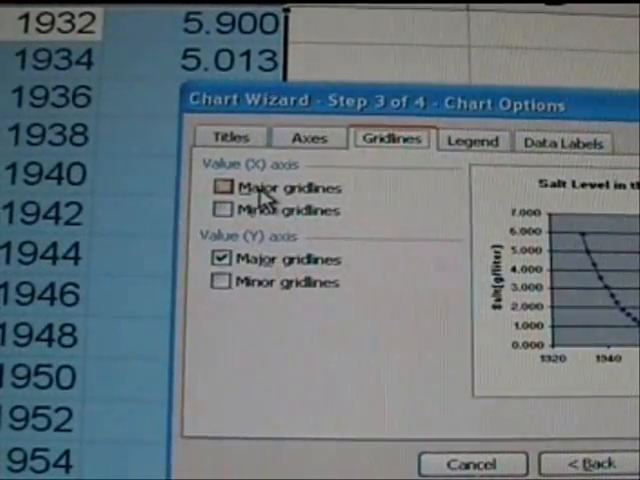
left_click(221, 188)
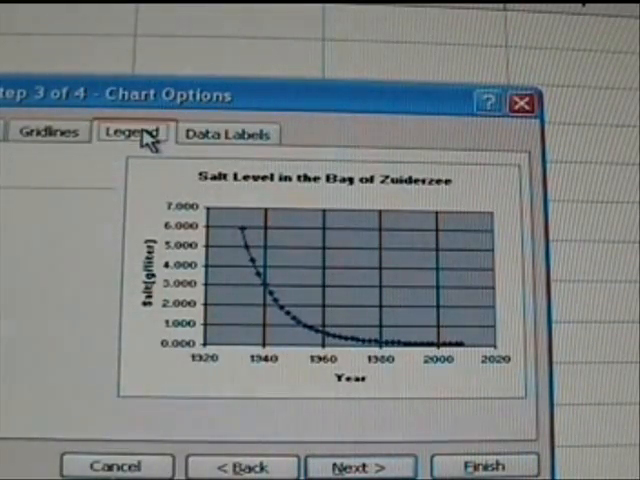
left_click(131, 133)
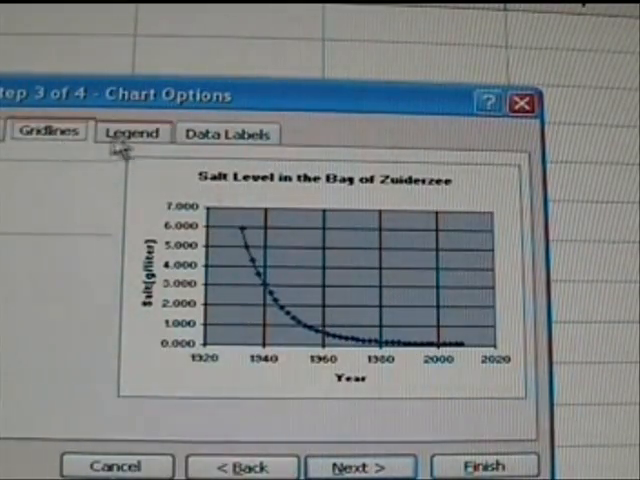
left_click(228, 133)
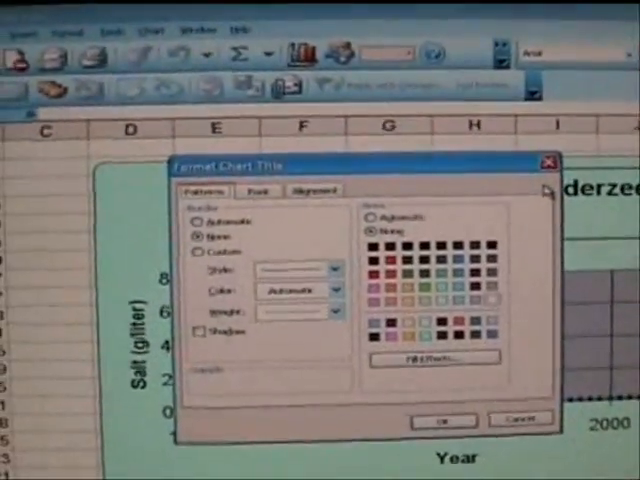
Step: Add the line y(t) = 0.1 + 5.8e^-0.083t to the chart title with a superscript exponent
left_click(264, 214)
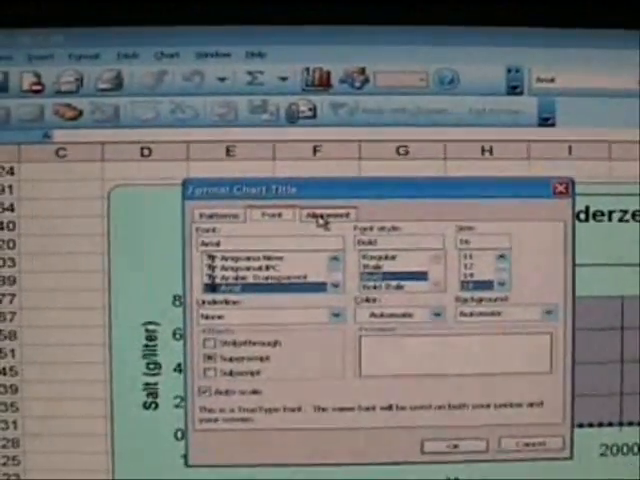
left_click(452, 444)
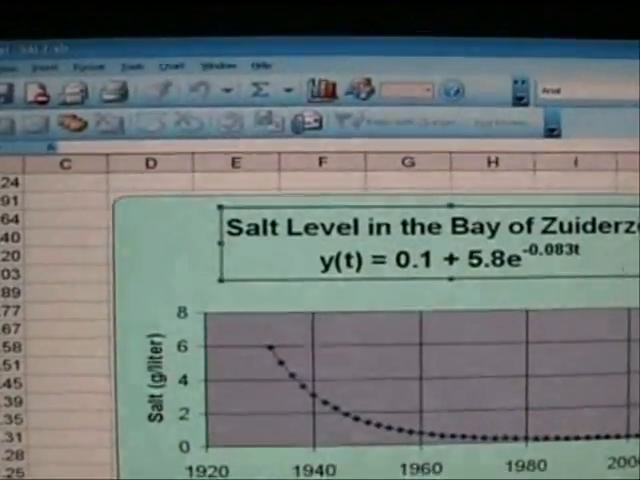